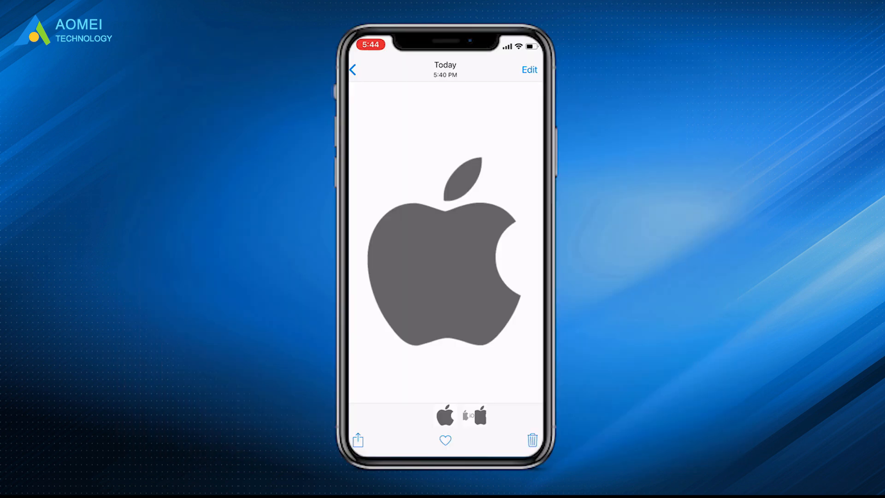
Show the share sheet for the Apple logo photo in iOS Photos.
click(357, 440)
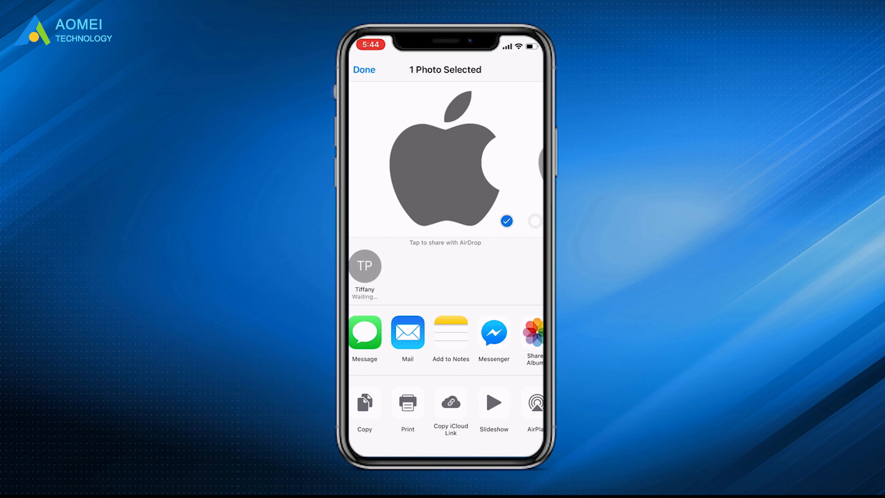
click(364, 266)
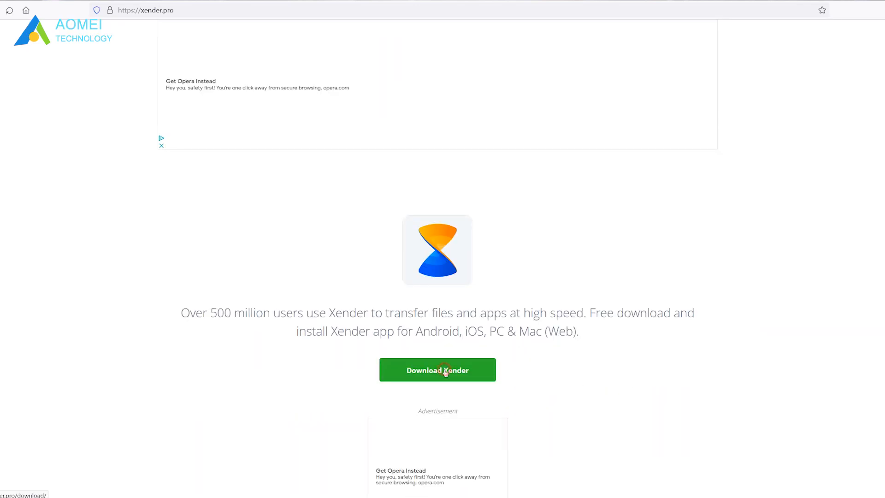
Go to the Xender download page and browse the Xender Web connection guide.
click(437, 369)
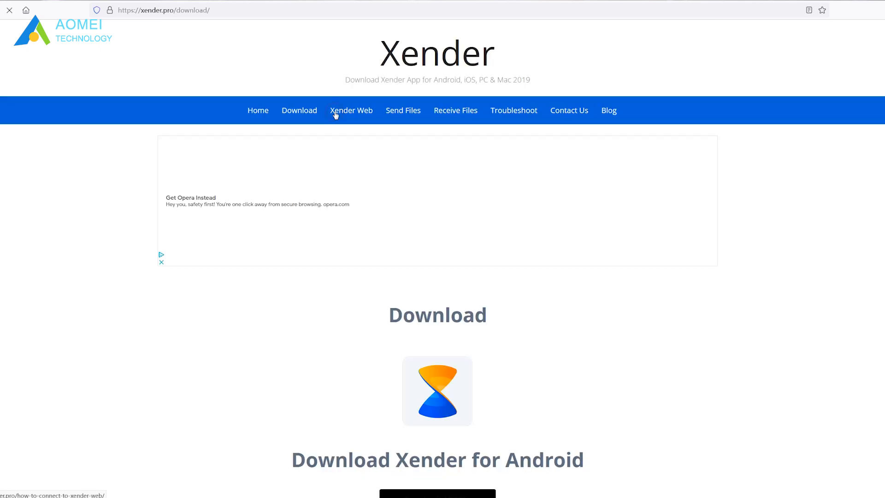
click(351, 110)
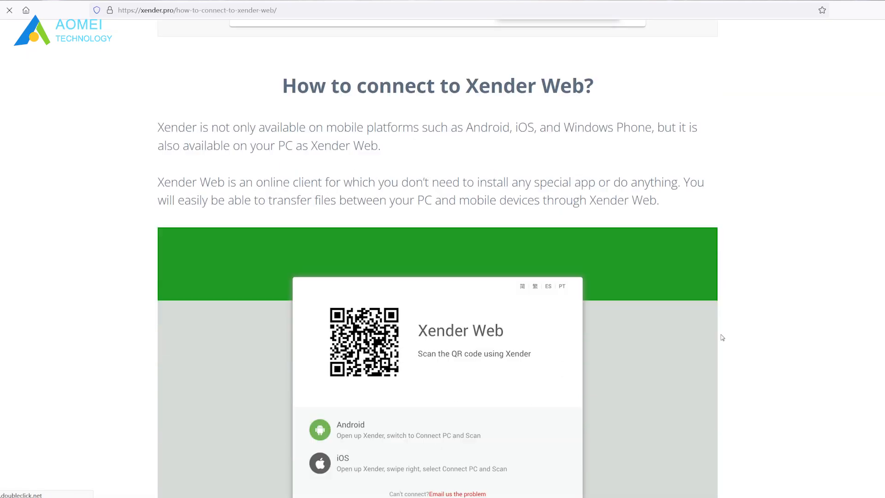
scroll(down, 3)
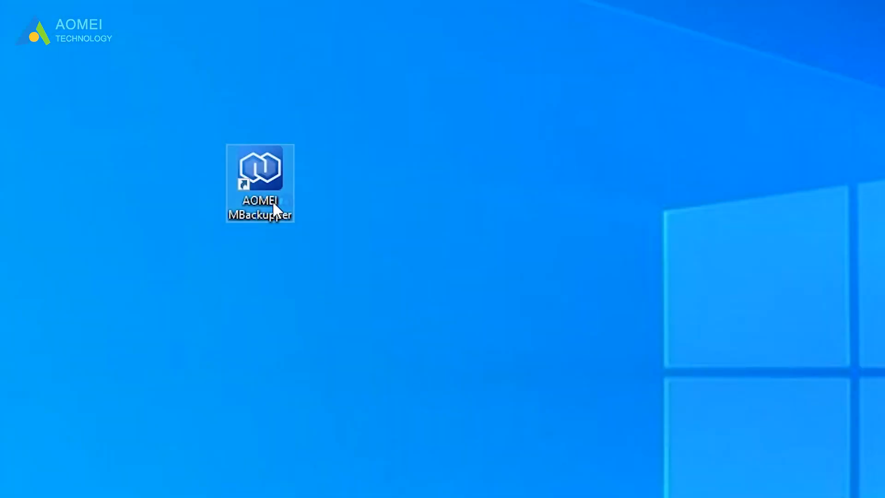
Launch AOMEI MBackupper and add all 173 iPhone photos to the Transfer to Computer list.
double_click(259, 166)
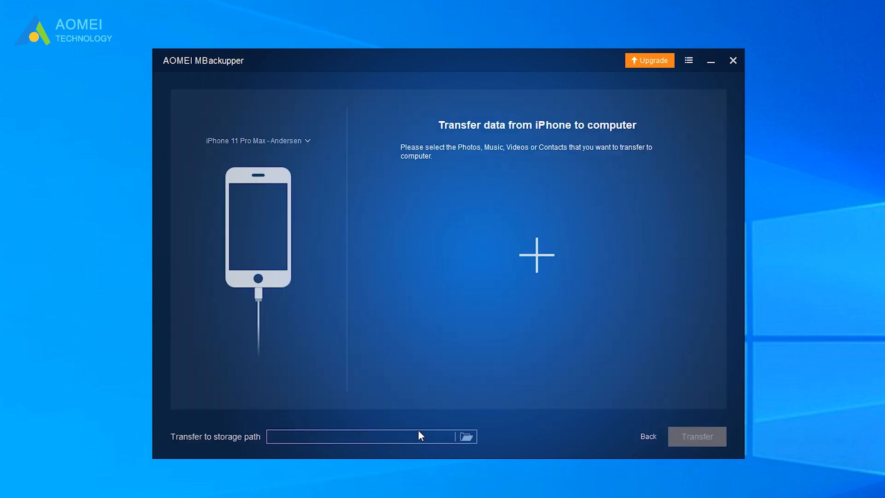
mouse_move(536, 256)
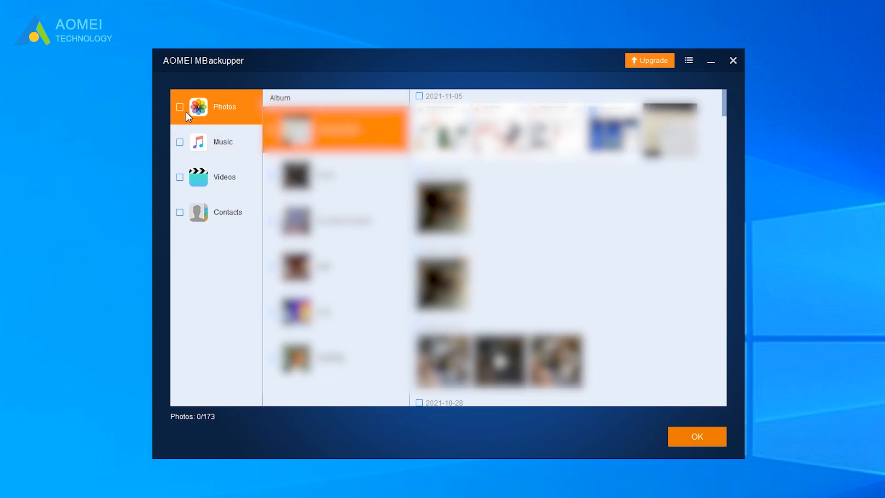
click(180, 107)
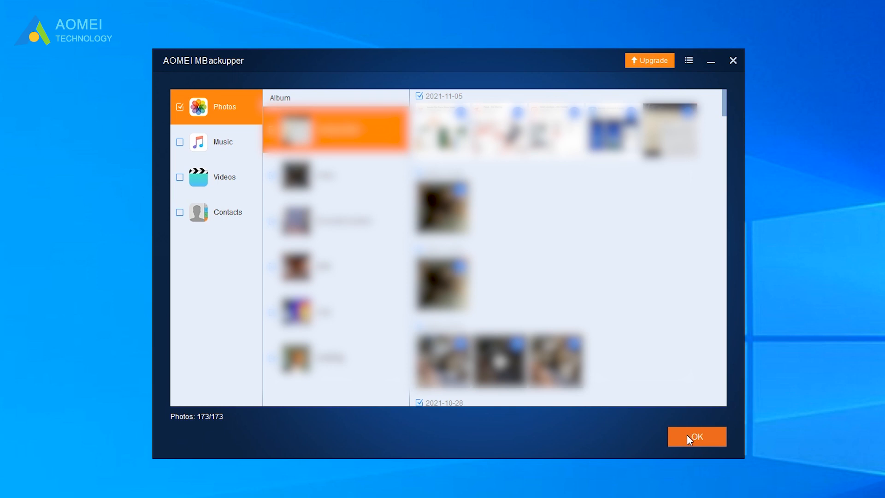
click(697, 436)
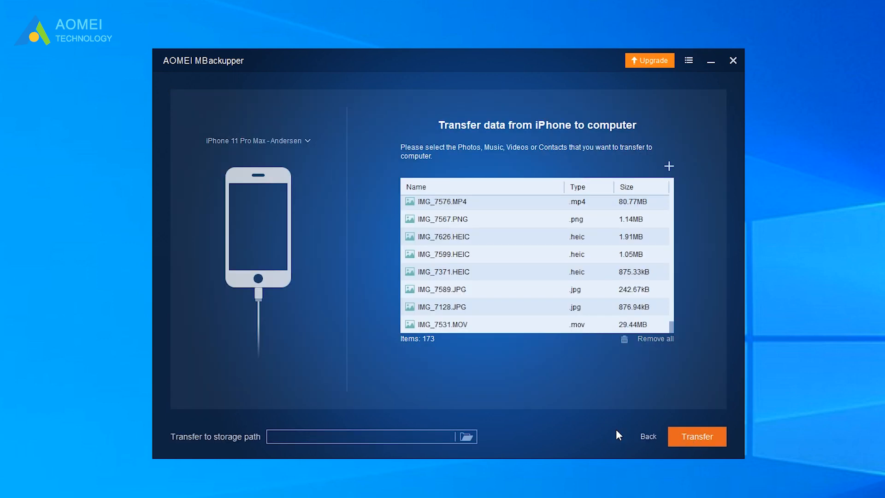
Set New Volume (D:) as the storage path and run the transfer of the 173 photos.
click(465, 436)
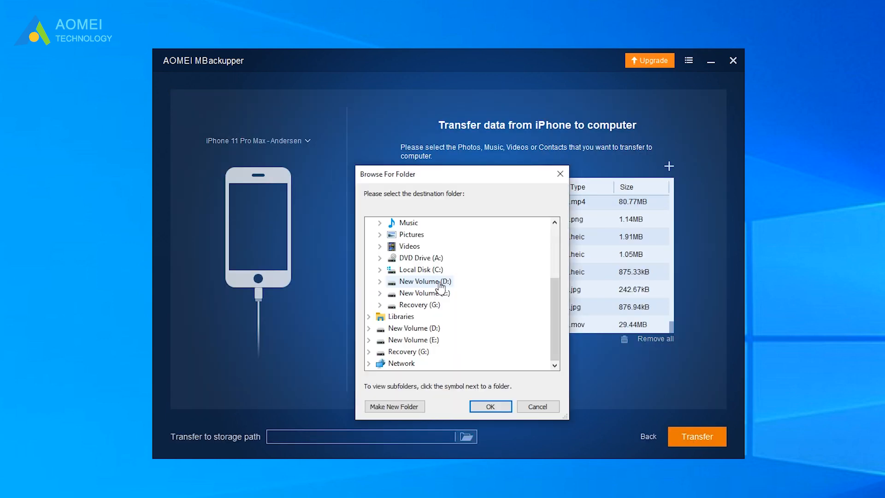
click(489, 407)
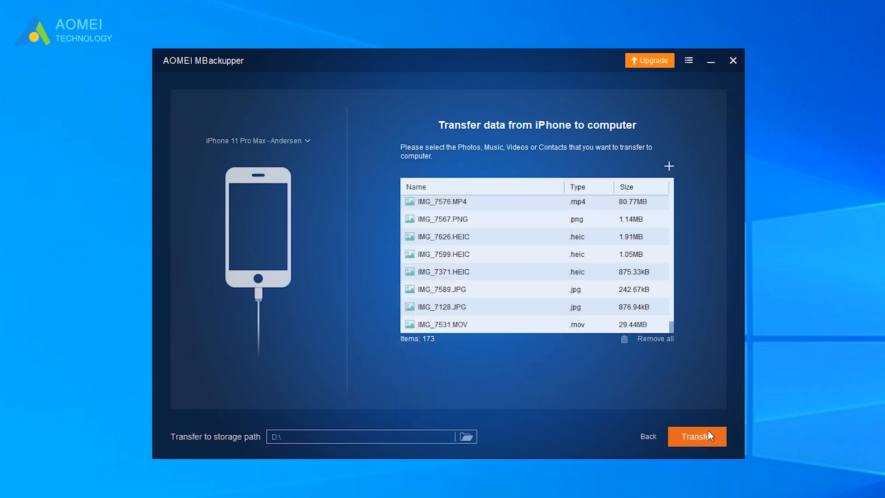
click(696, 435)
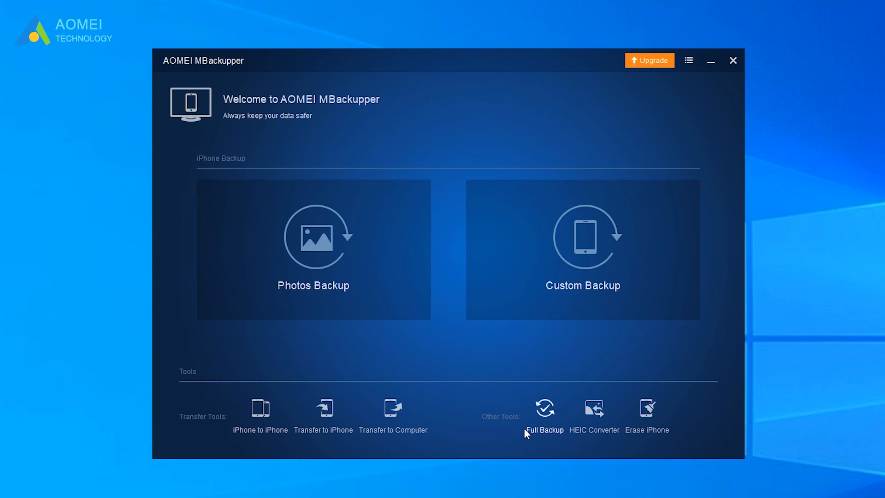
Start a Full Backup of all iPhone data, with C:\Users\AOMEI as the backup path.
click(544, 406)
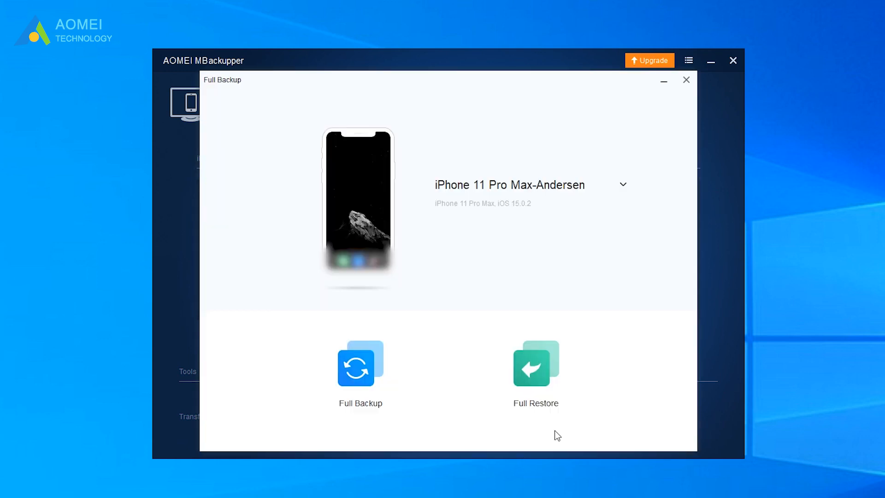
mouse_move(360, 372)
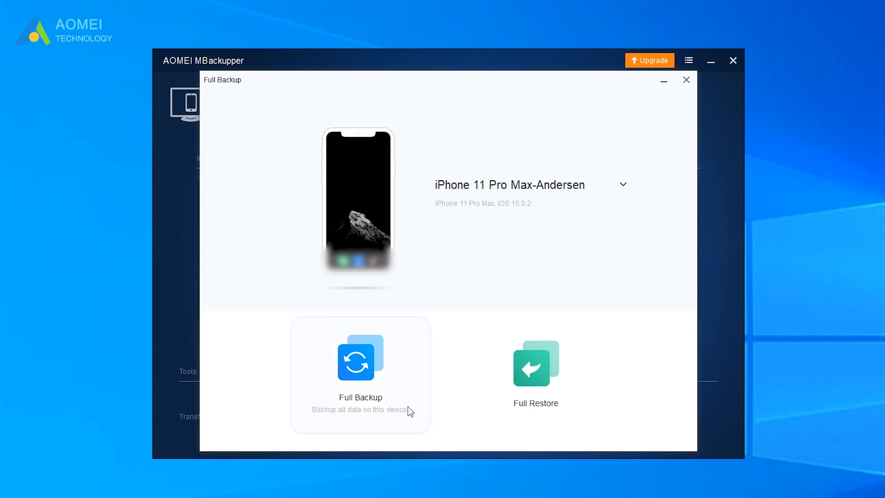
click(360, 367)
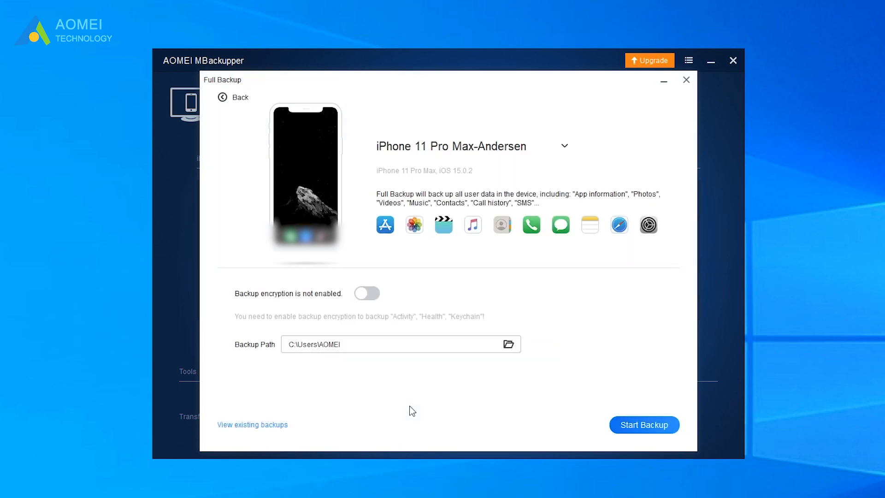